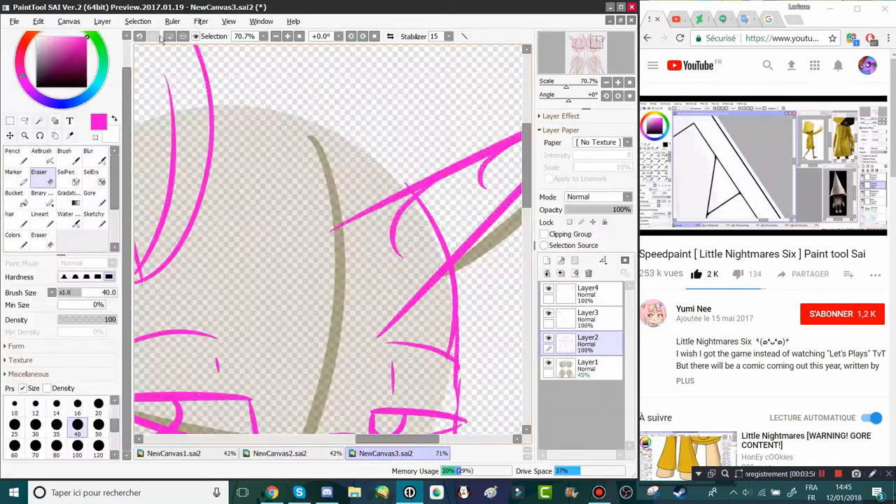
# - Ink bold black lines over the blue sketch of the hooded characters on a new layer
pyautogui.click(174, 453)
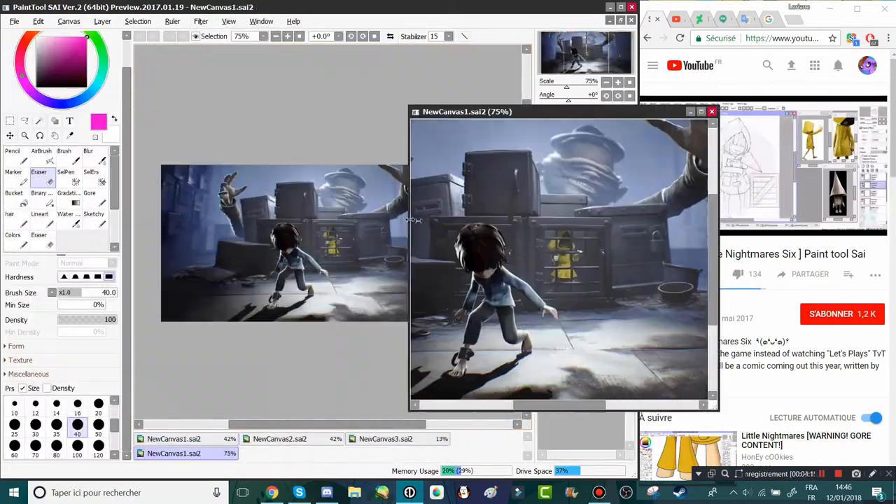
pyautogui.click(280, 454)
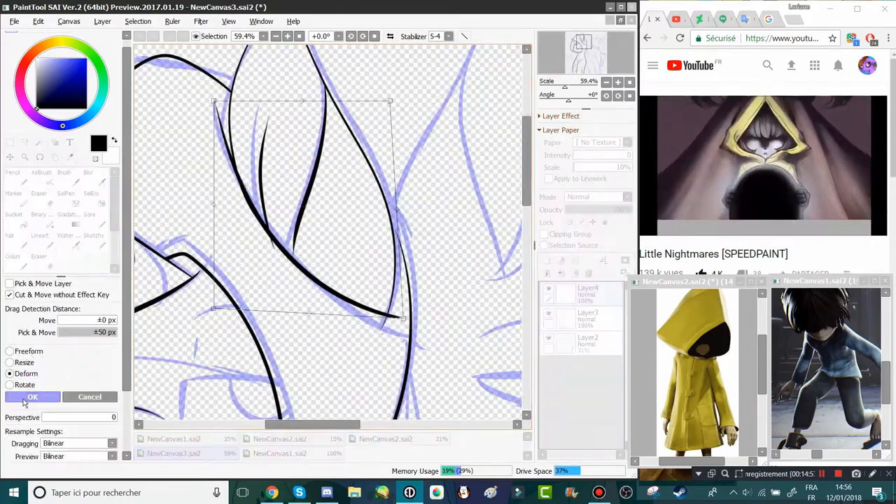
# - Complete the inking of both hooded ponies and rename the layer to 'lineart'
pyautogui.click(32, 398)
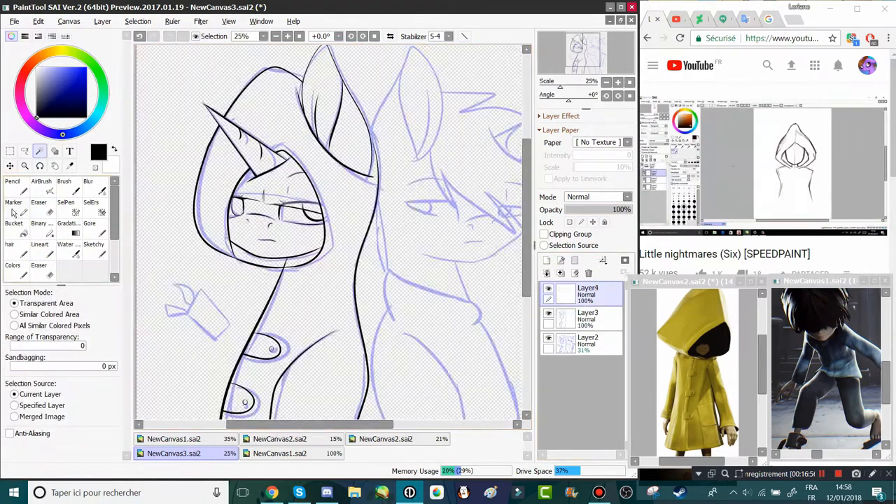
pyautogui.click(40, 238)
pyautogui.write('lineart')
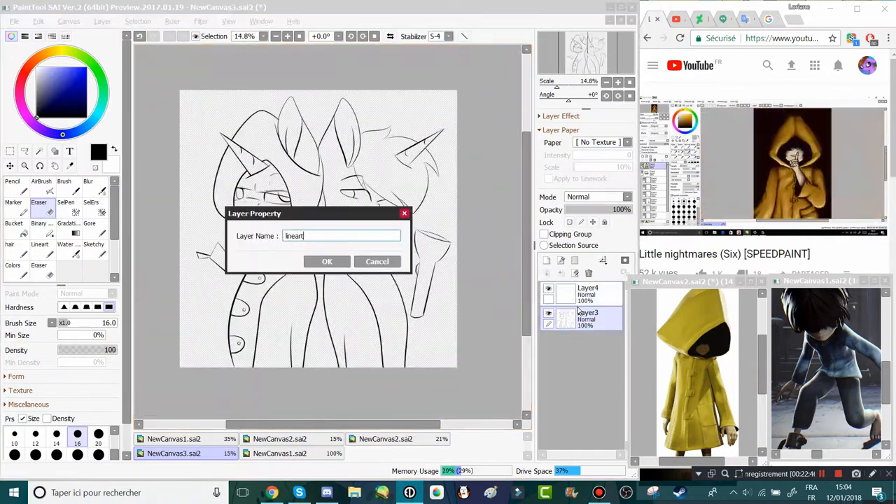
# - Bucket-fill beige base skin and brown shading on layers grouped as 'colors' under the lineart
pyautogui.click(326, 262)
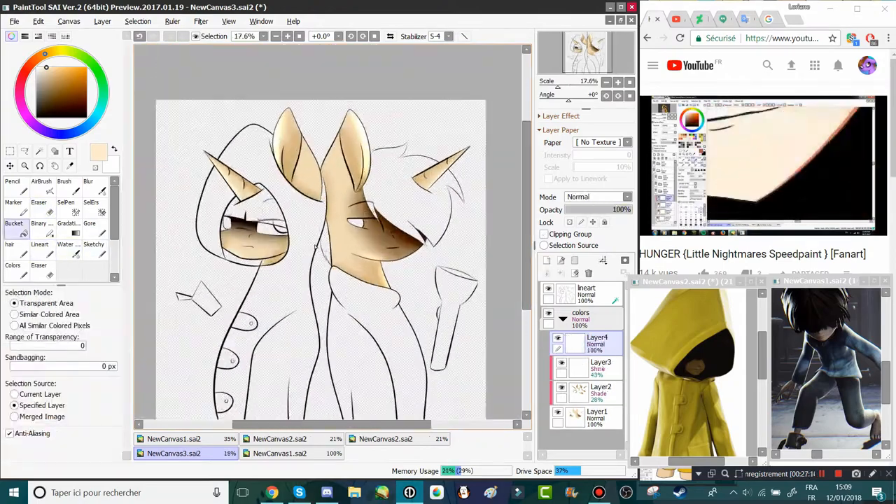
# - Fill the left pony's hood yellow and hair brown, then detail its brown eye
pyautogui.click(11, 190)
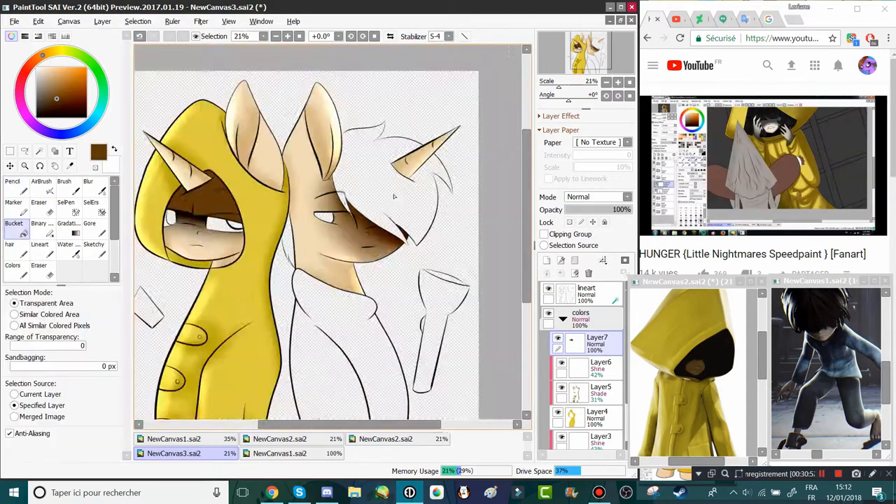
pyautogui.click(11, 191)
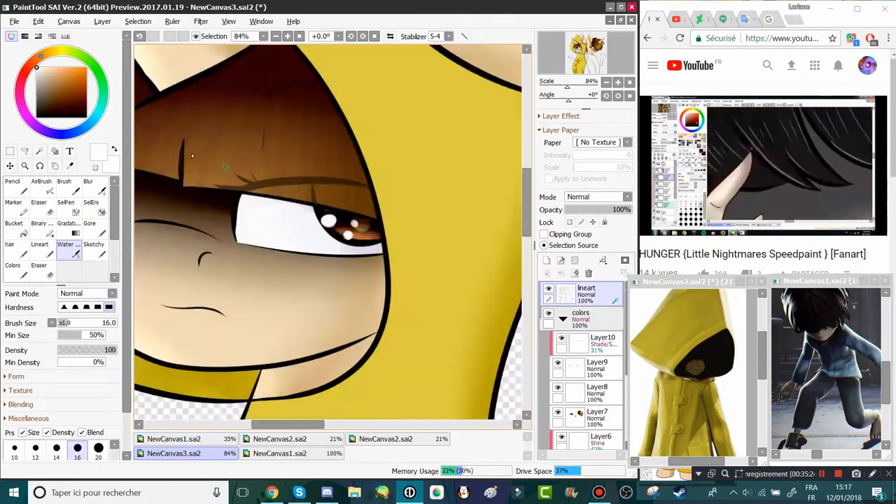
# - Paint the lamp with an orange flame and yellow glow on Shine layers over a black background
pyautogui.click(14, 219)
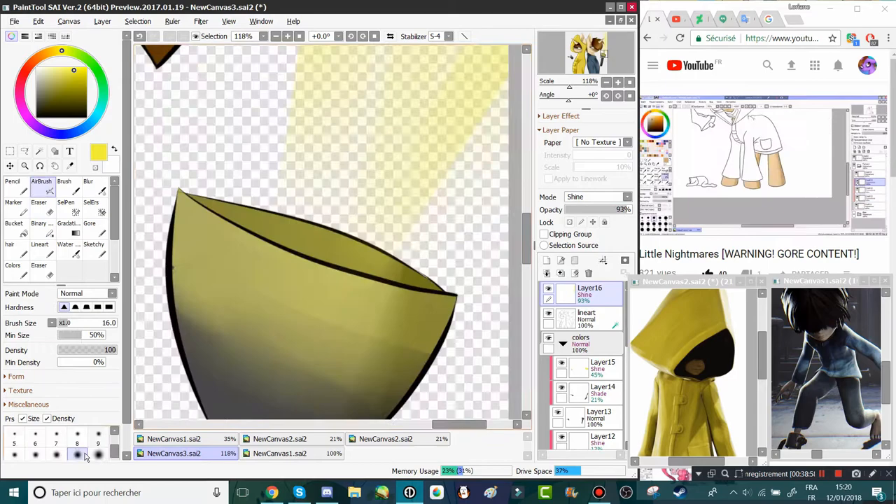
pyautogui.click(69, 247)
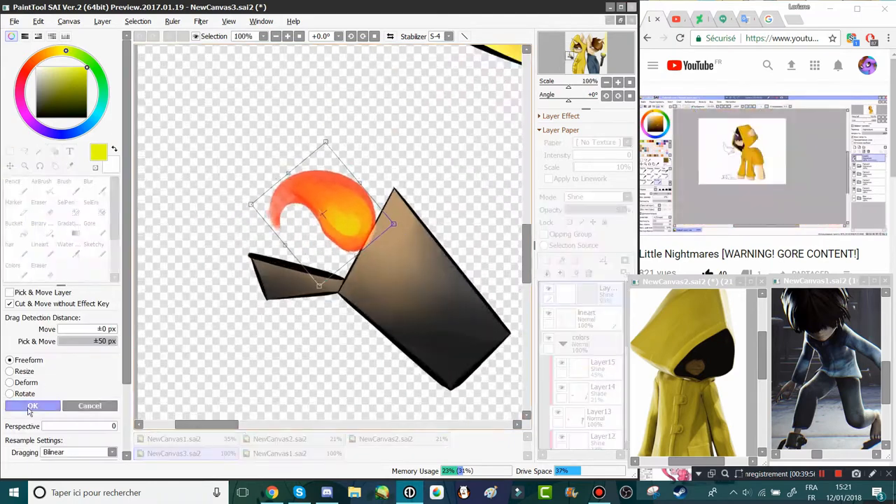
pyautogui.click(33, 406)
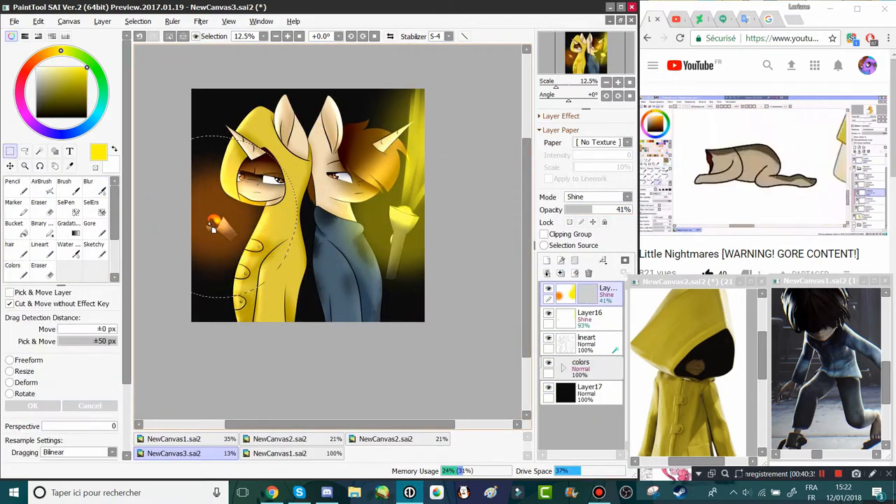
# - Airbrush cyan glow on Shine layers around both ponies' horns and eyes
pyautogui.click(40, 188)
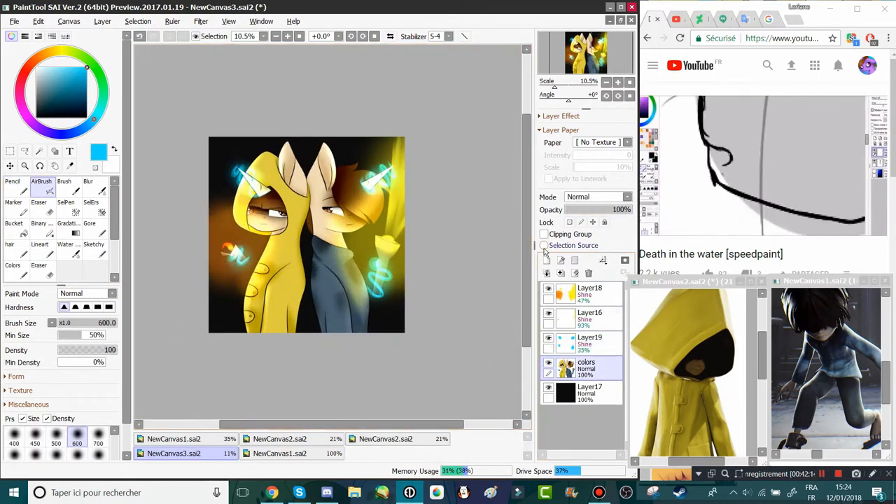
pyautogui.click(90, 213)
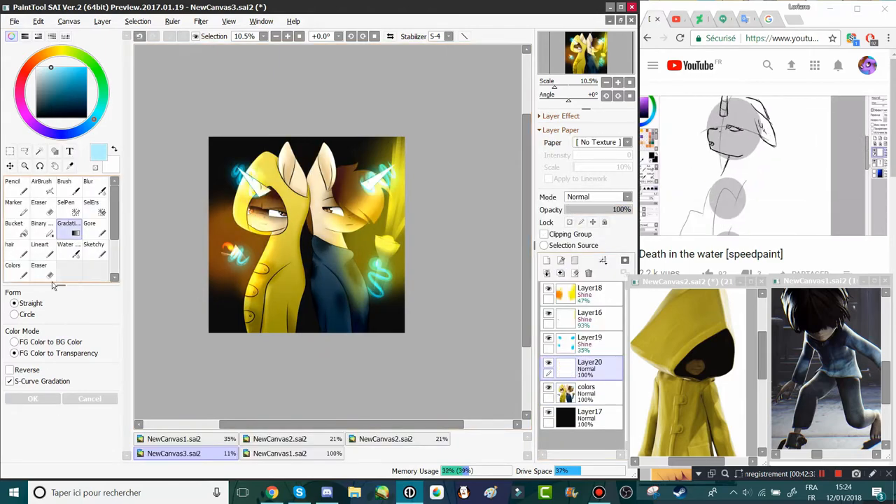